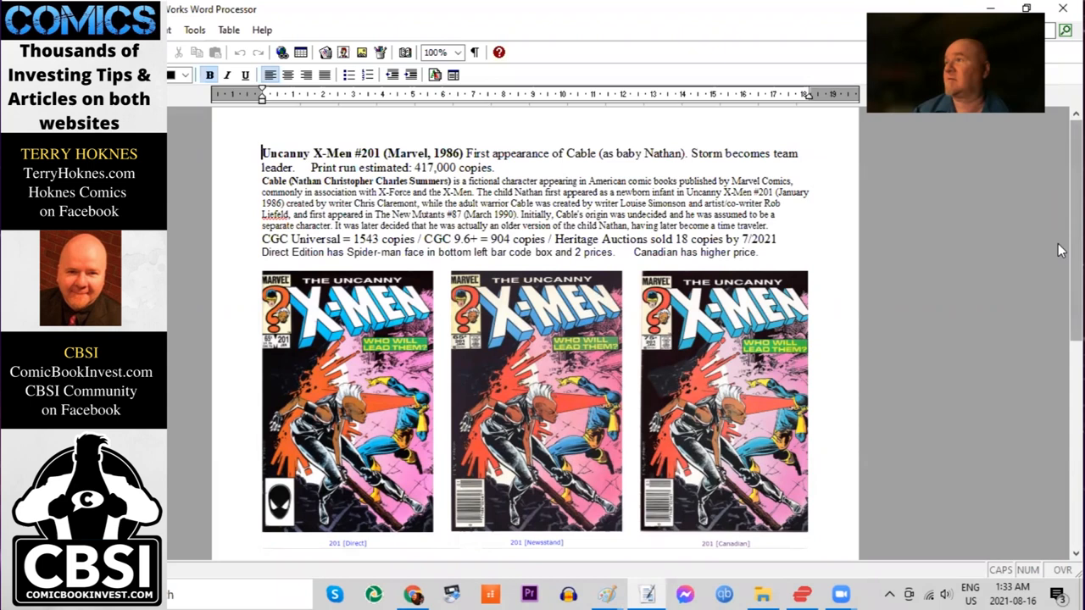
- Scroll Masters of the Universe #1 down to its three covers and Overstreet price table
scroll("down", 3)
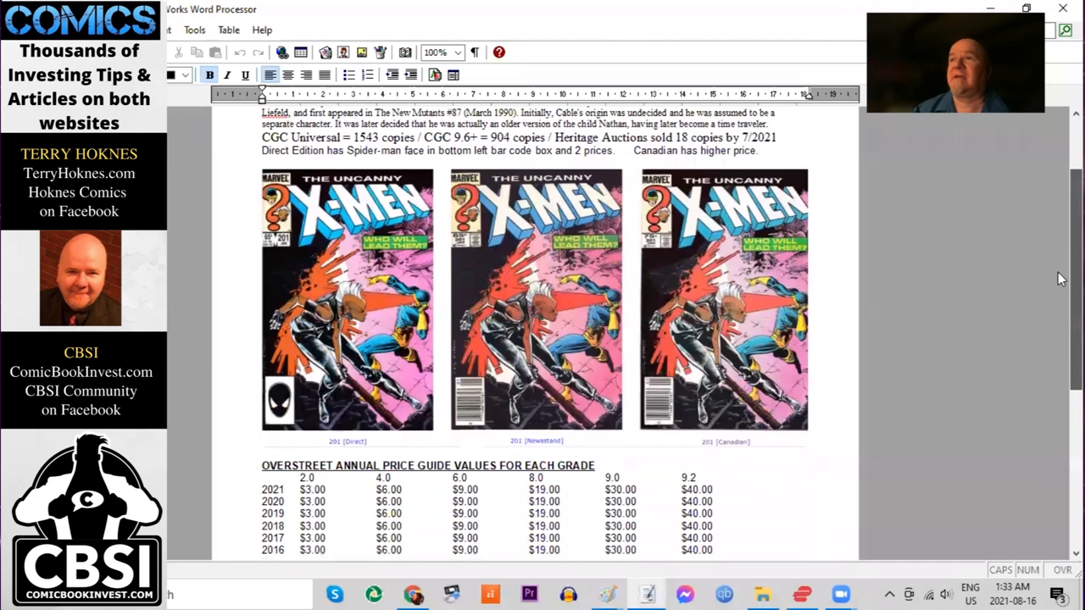
scroll("down", 3)
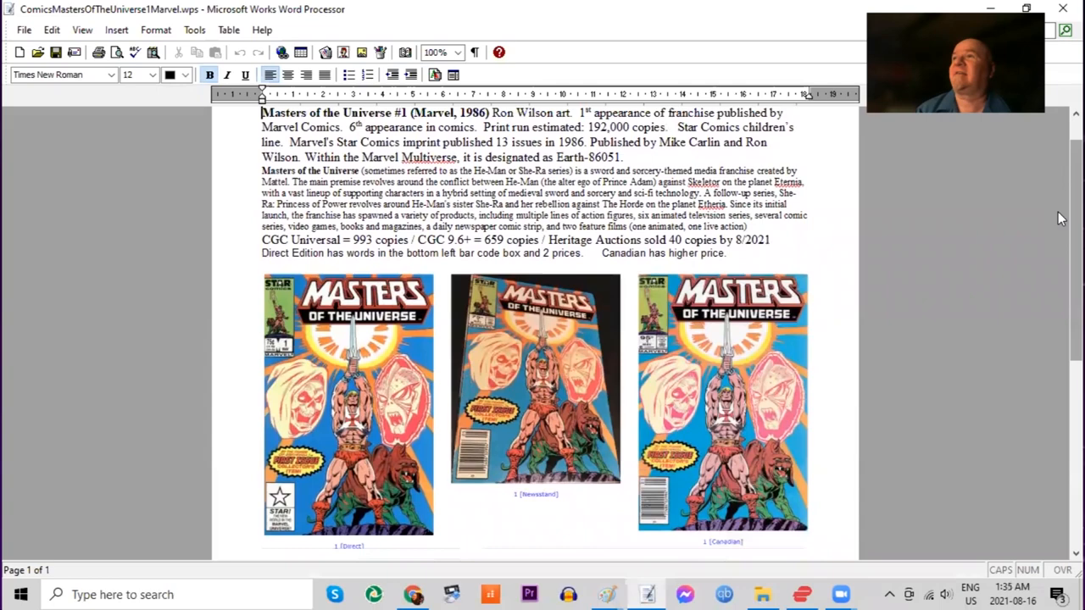
scroll("down", 3)
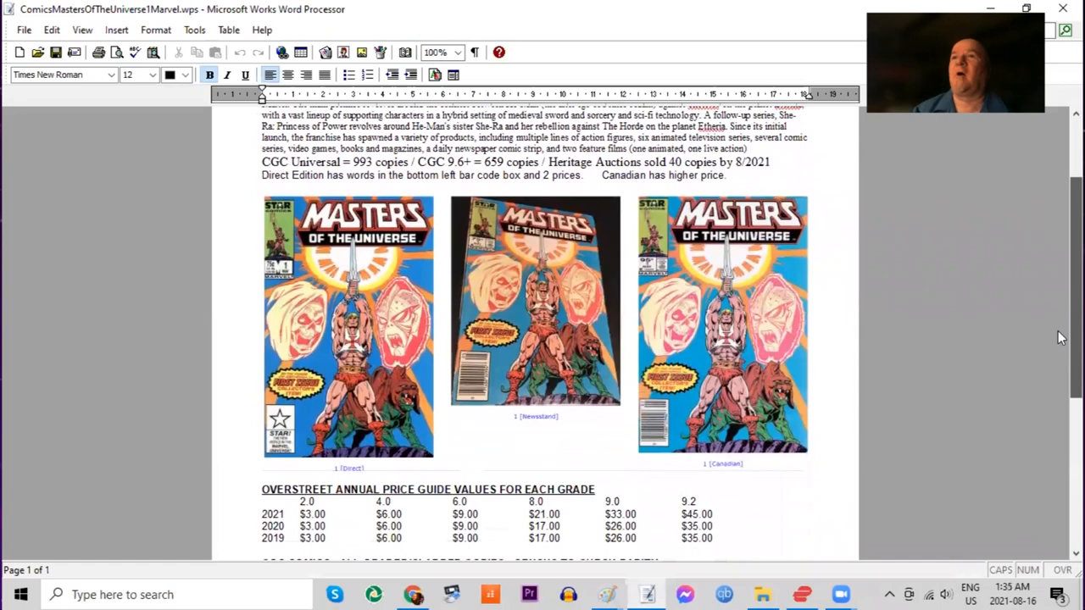
scroll("down", 3)
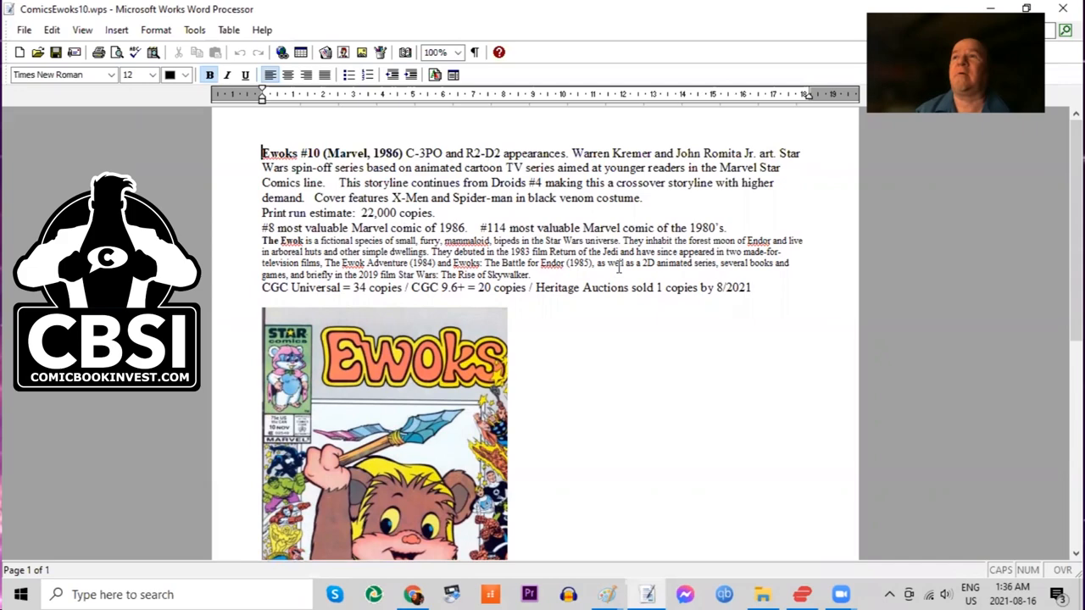
- Scroll past the Ewoks #10 cover to the price guide and CGC census table
scroll("down", 3)
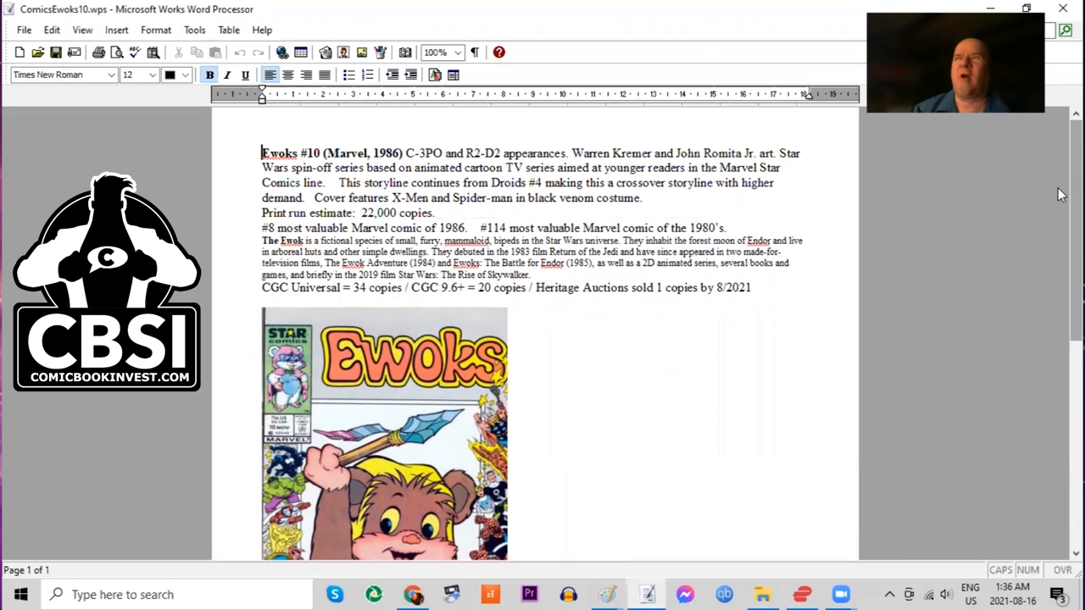
scroll("down", 3)
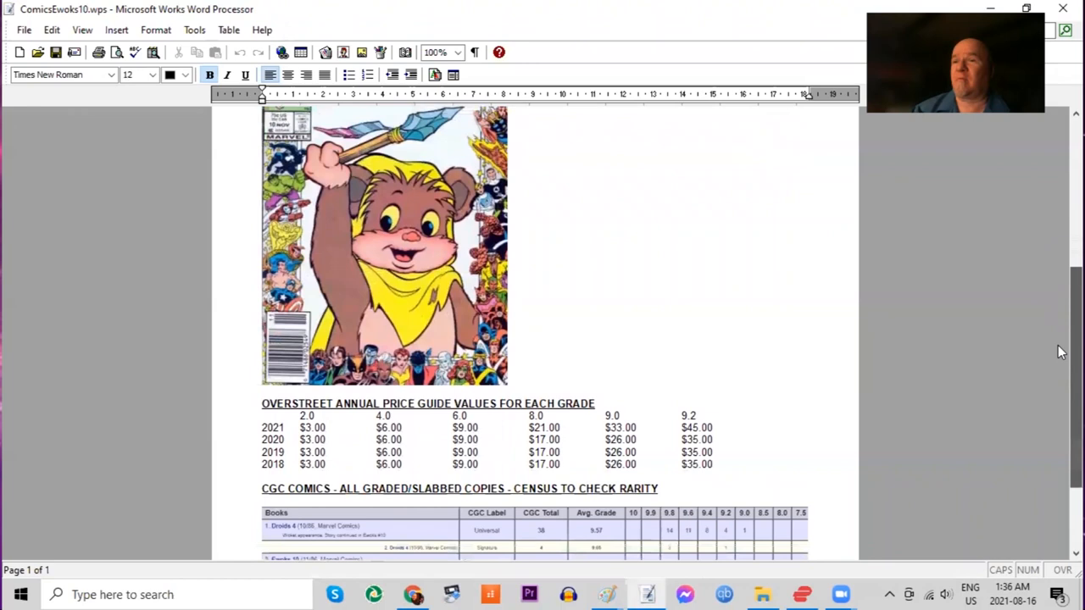
scroll("down", 3)
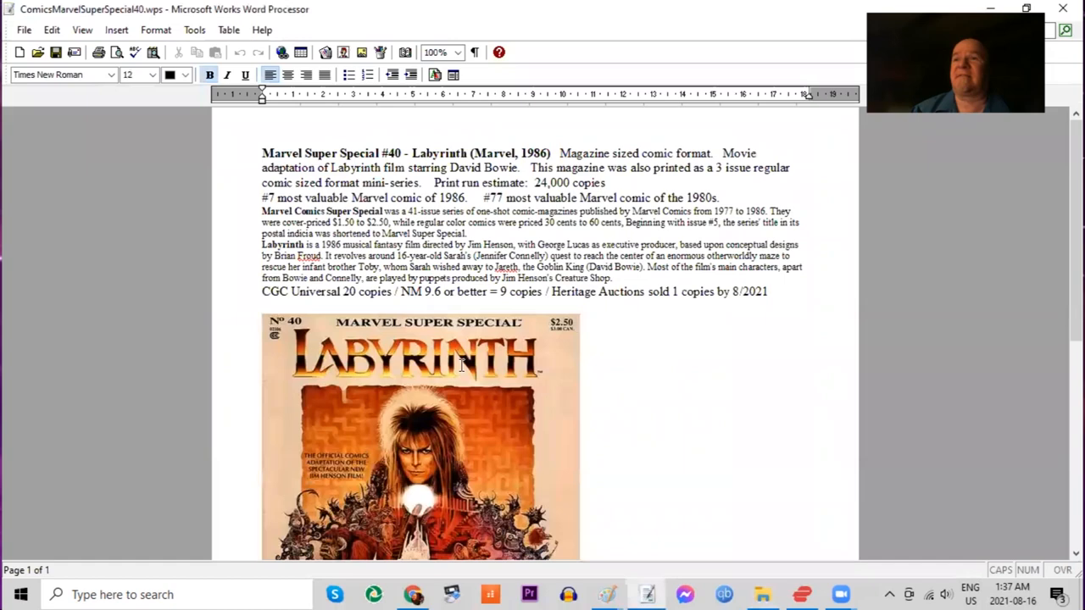
- Read through the Marvel Super Special #40 Labyrinth description down to the magazine cover
scroll("down", 3)
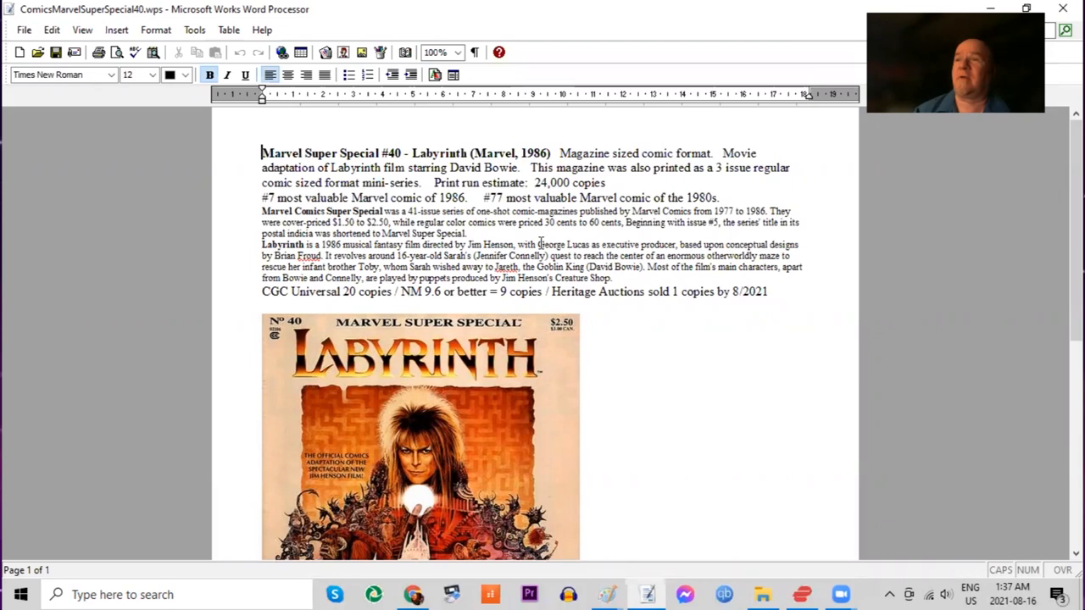
scroll("down", 3)
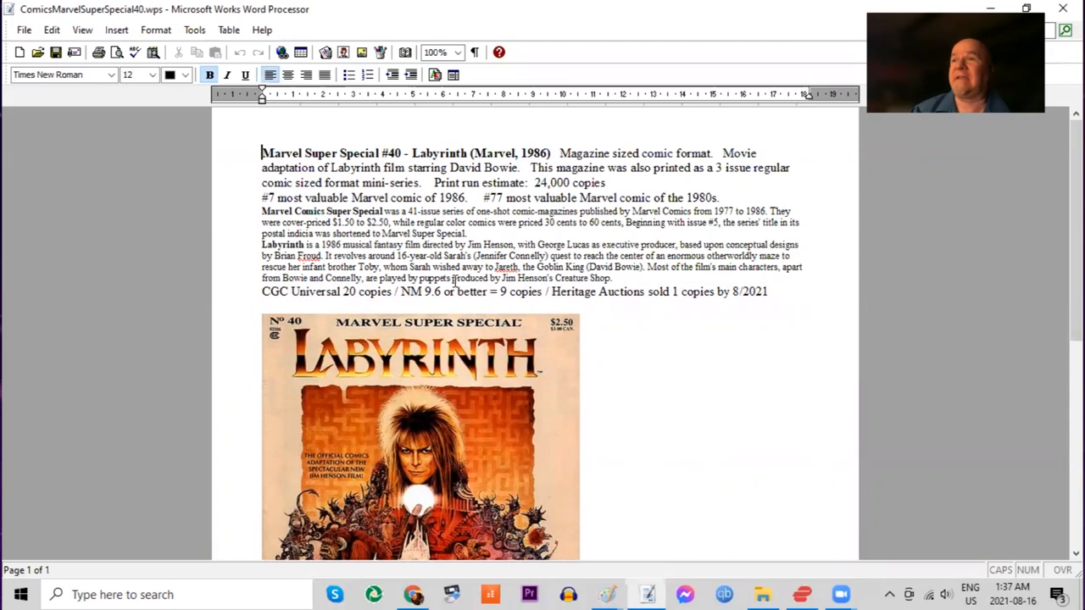
scroll("down", 3)
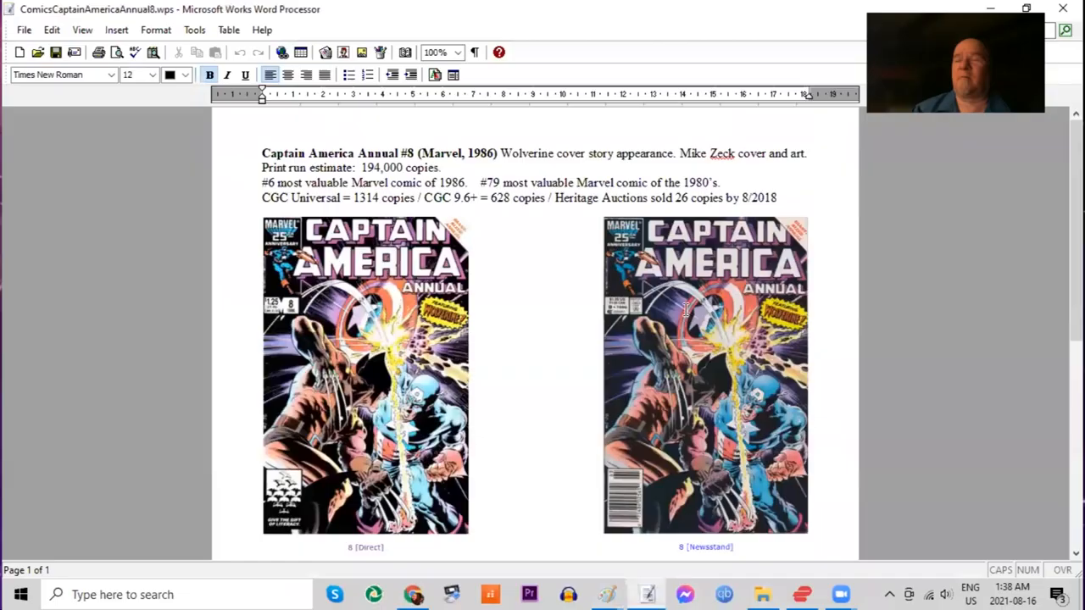
mouse_move(1060, 222)
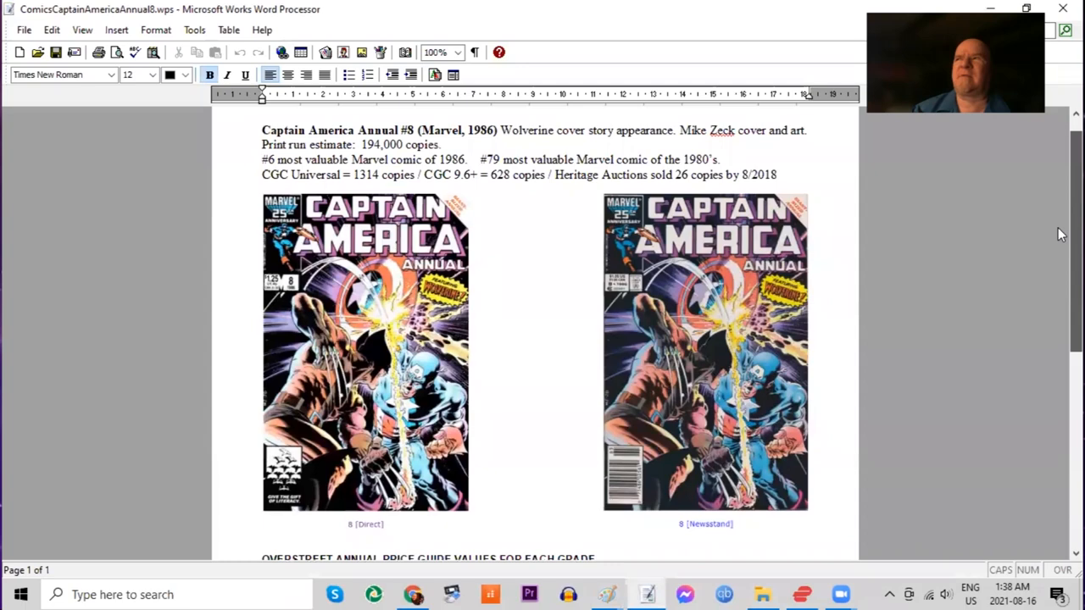
- Scroll Captain America Annual #8 past its two covers to the Overstreet price table
scroll("down", 3)
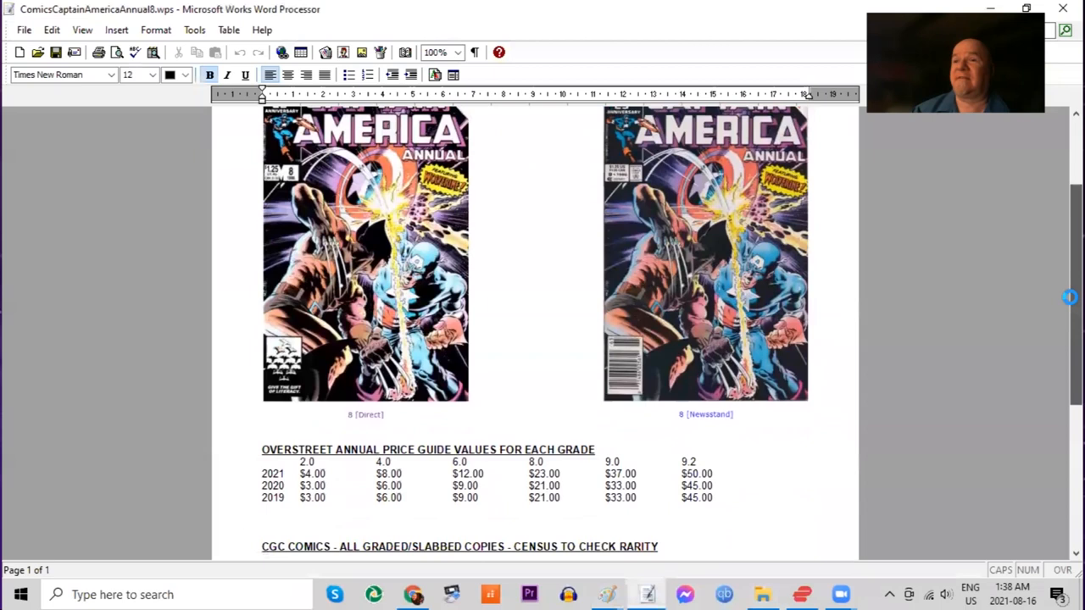
scroll("down", 3)
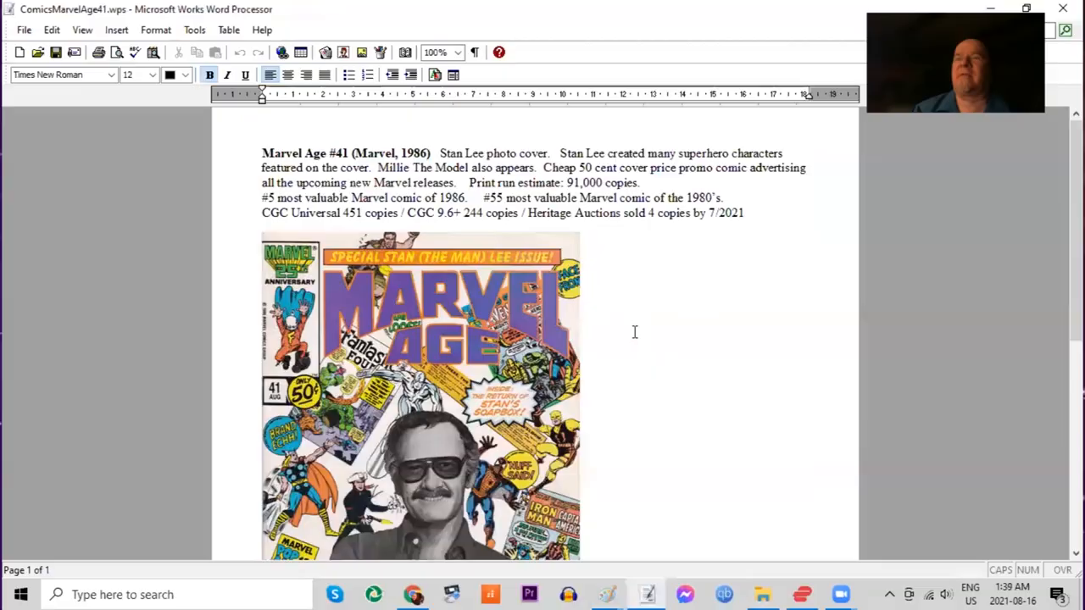
- Scroll Marvel Age #41 to read its description and Stan Lee photo cover
scroll("down", 3)
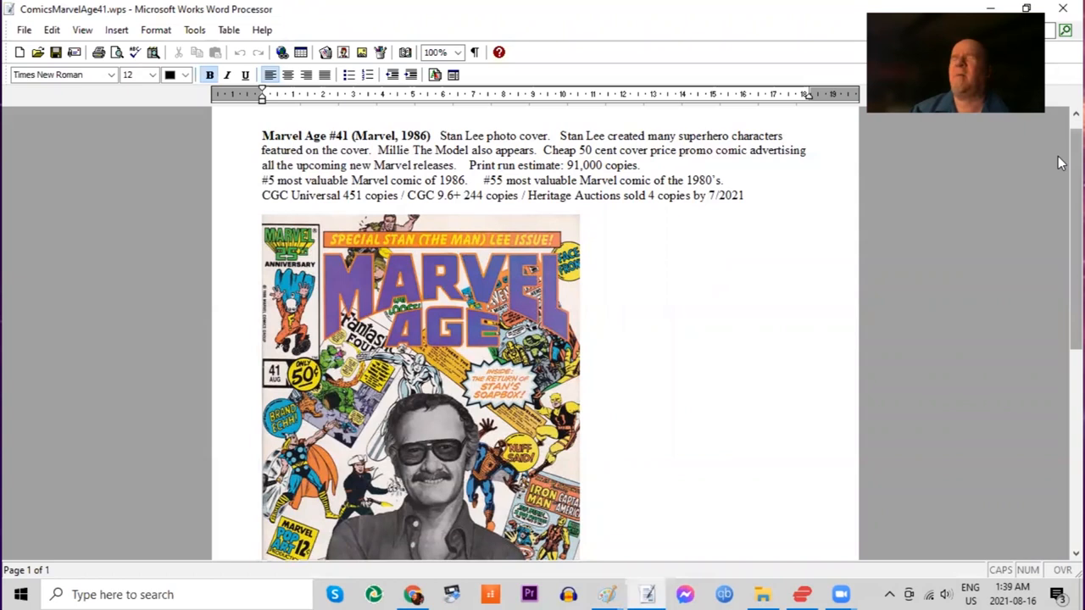
scroll("down", 3)
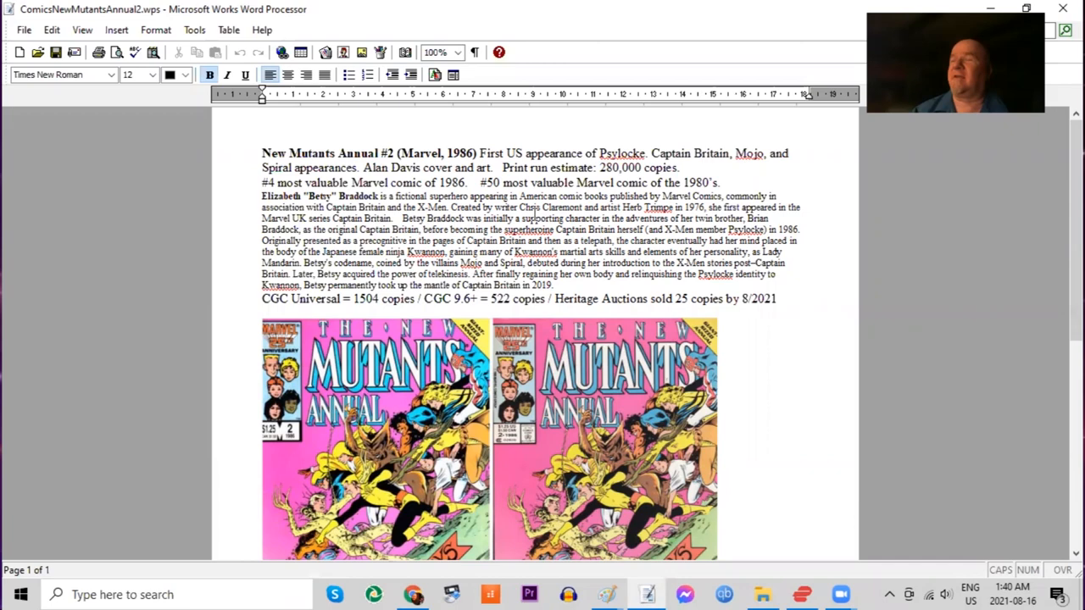
- Finish scrolling New Mutants Annual #2, then open ComicsPunisher1.wps from the Marvel master folder
scroll("down", 3)
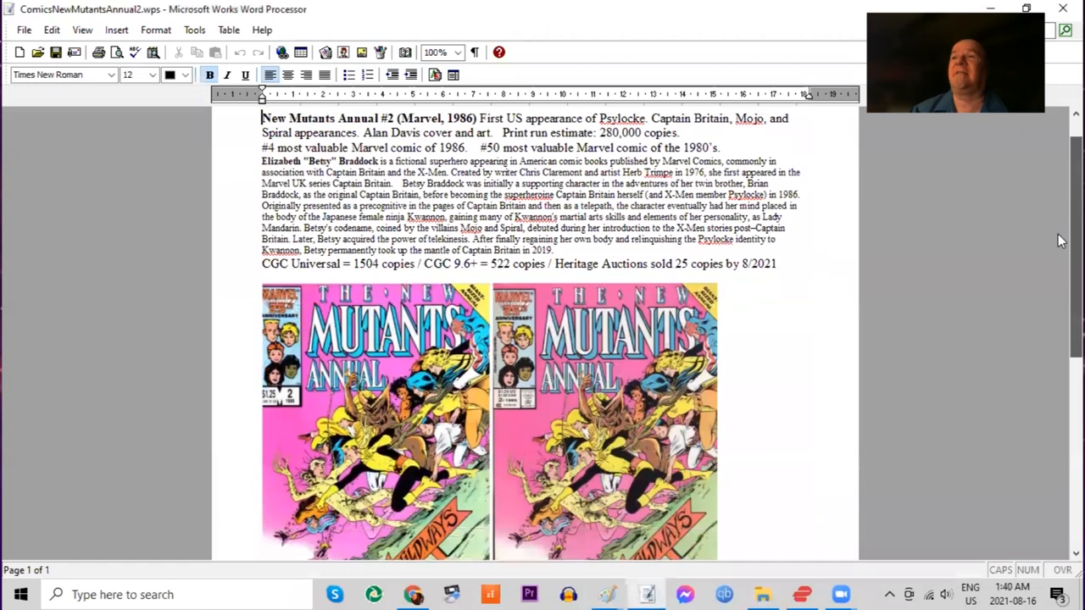
scroll("down", 3)
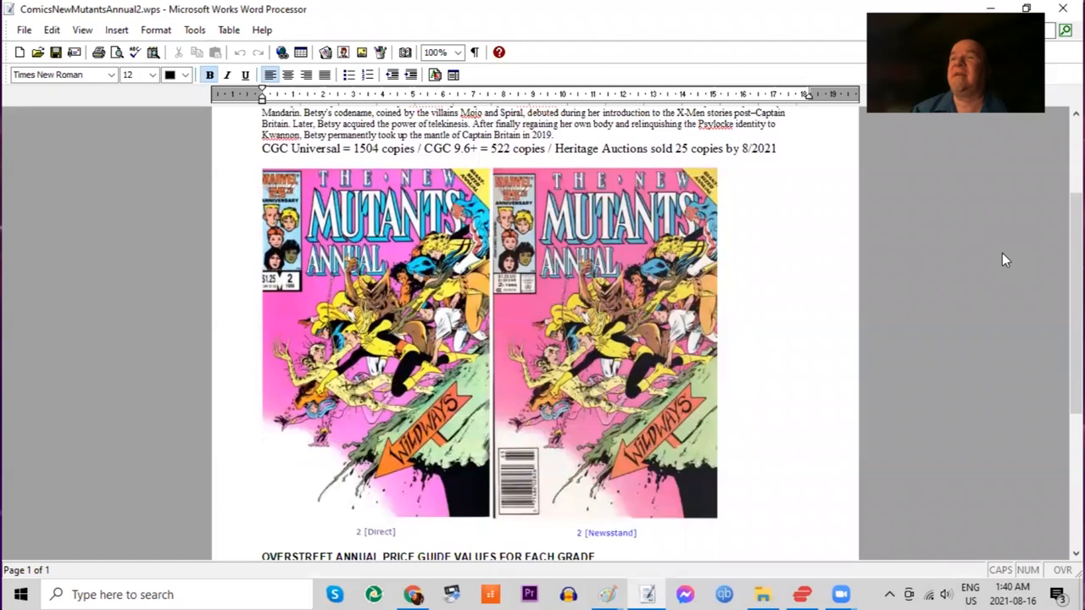
scroll("down", 3)
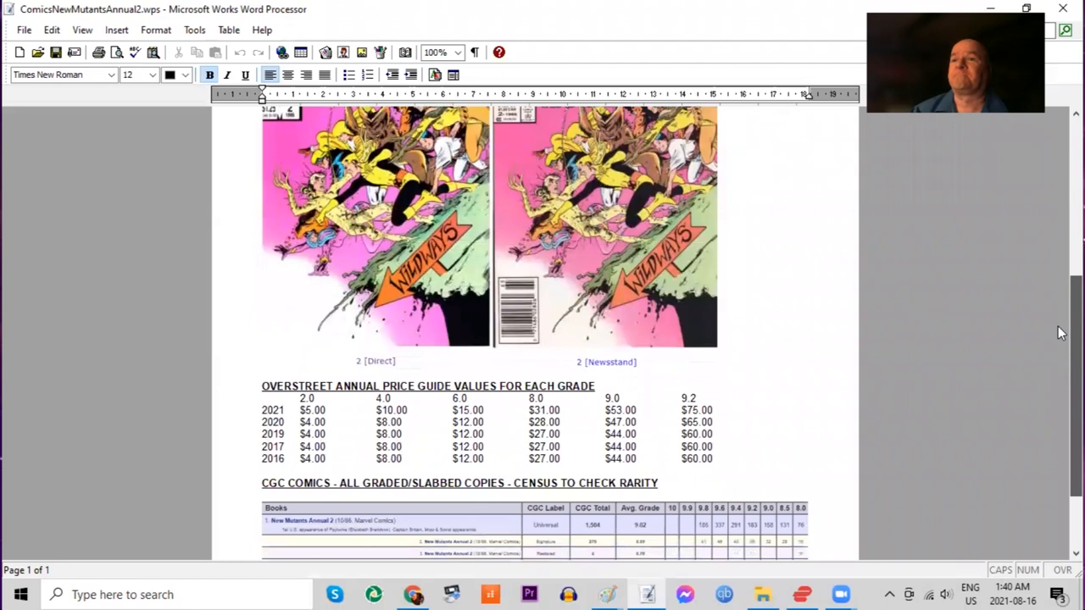
scroll("down", 3)
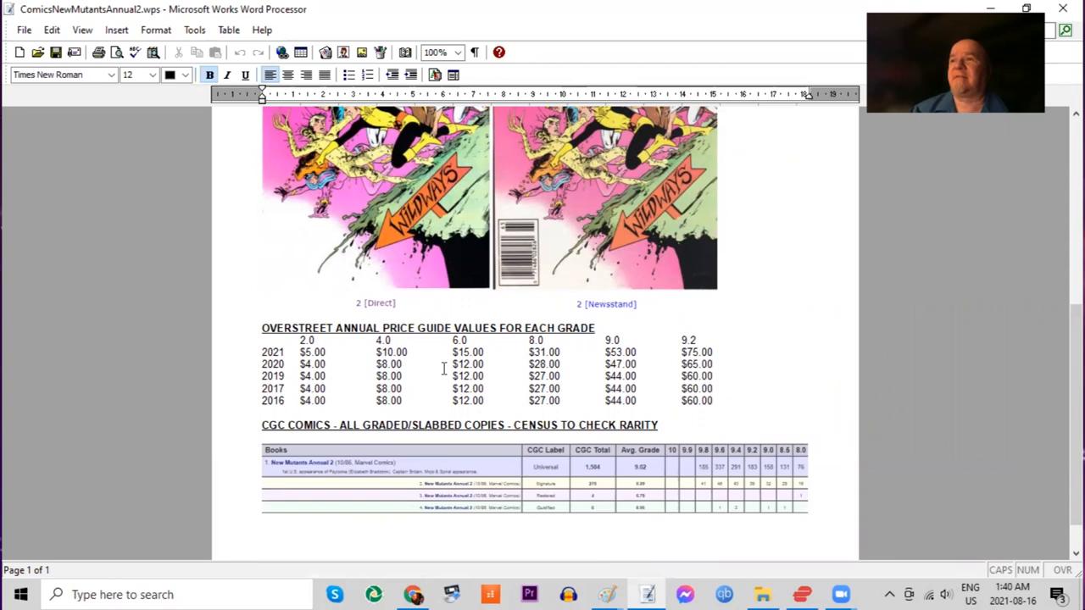
scroll("down", 3)
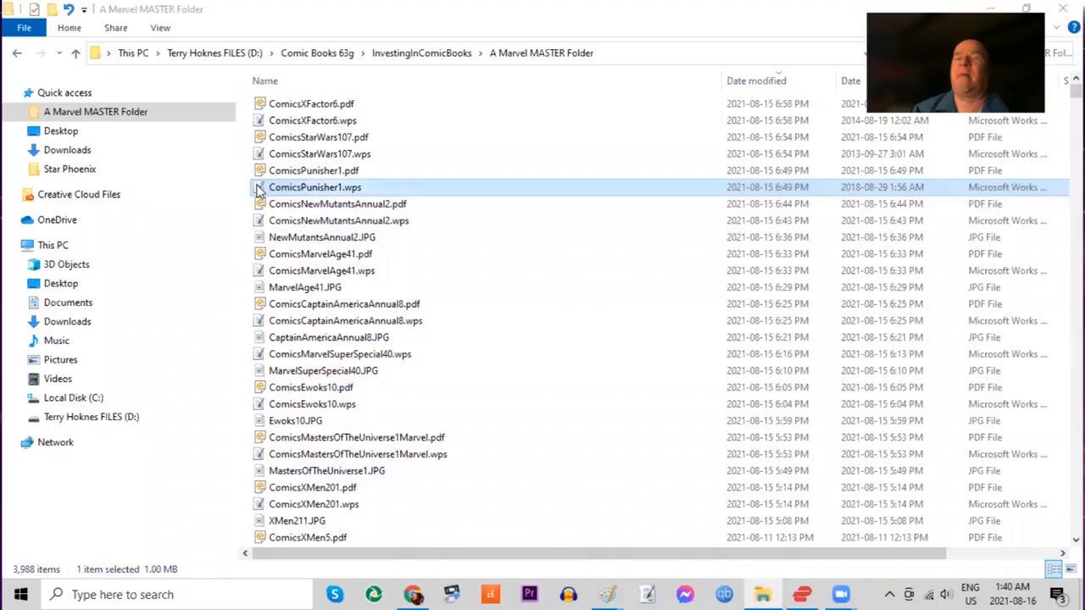
double_click(315, 186)
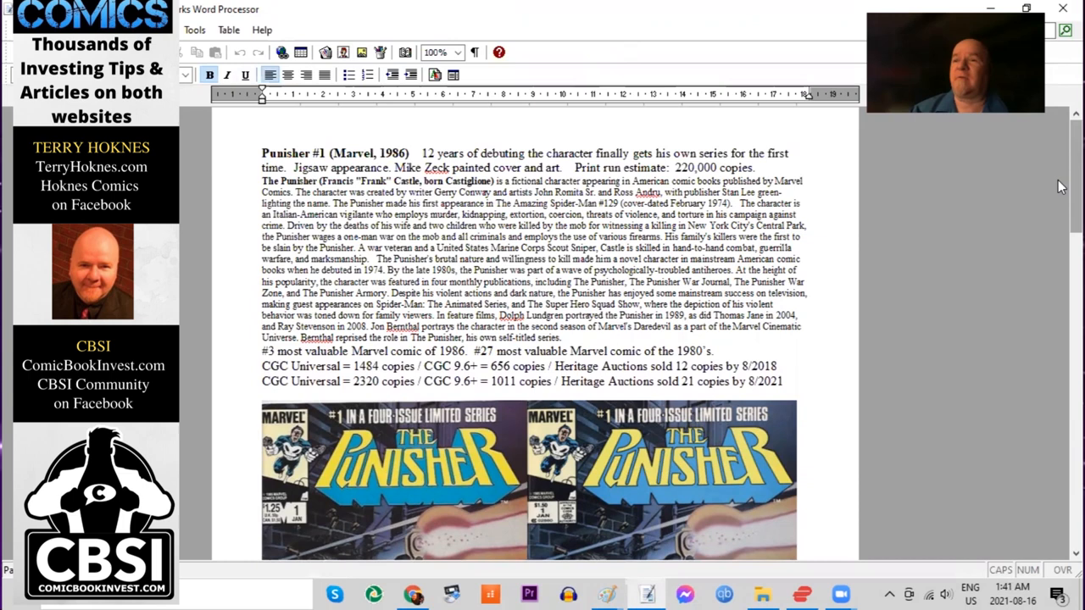
- Scroll past the Punisher #1 character write-up to the direct and newsstand covers
scroll("down", 3)
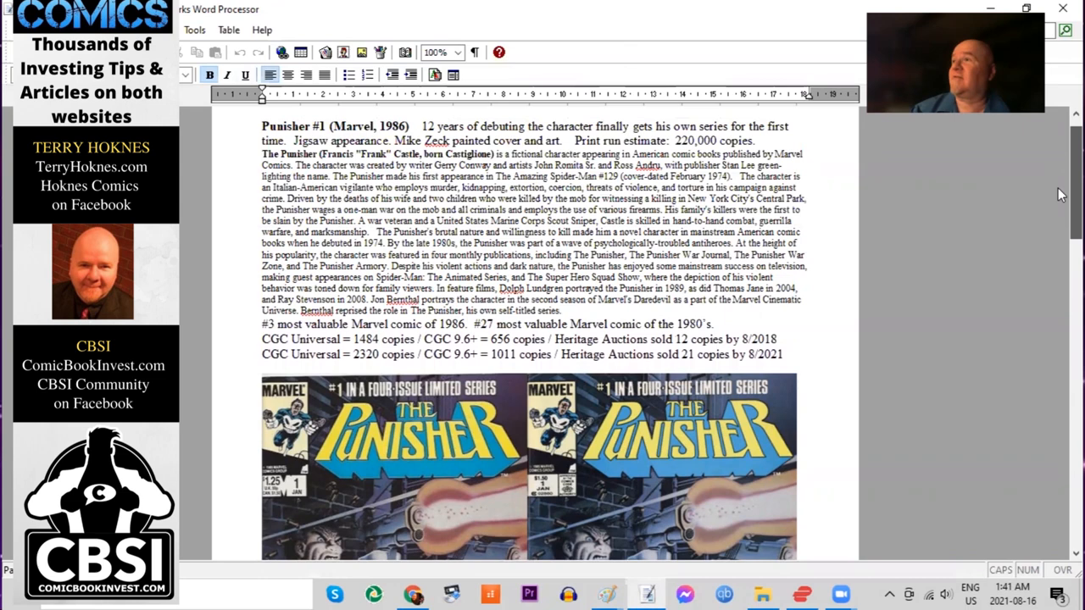
scroll("down", 3)
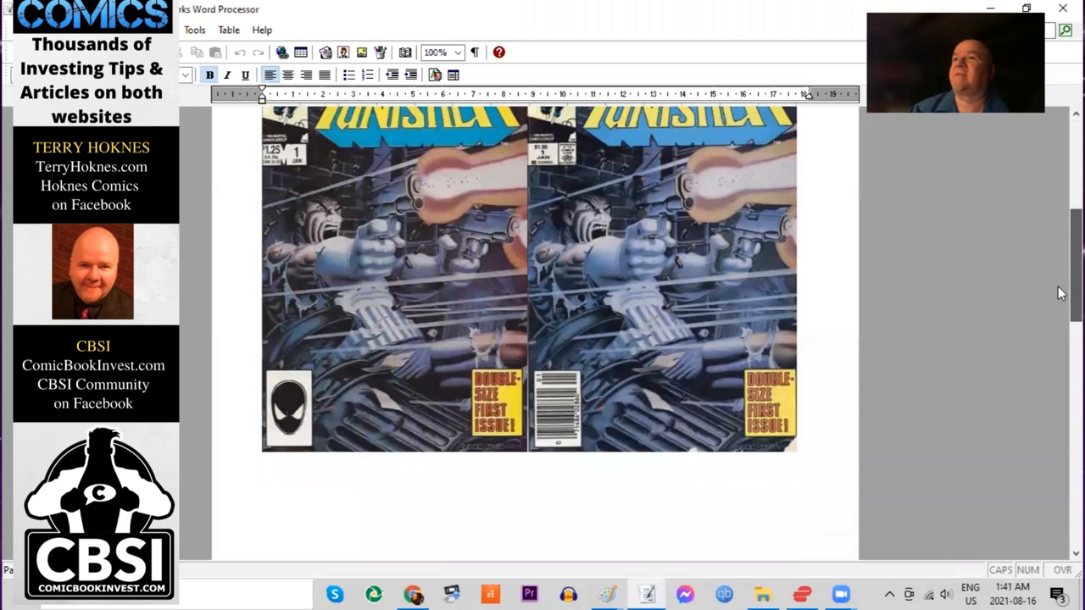
scroll("down", 3)
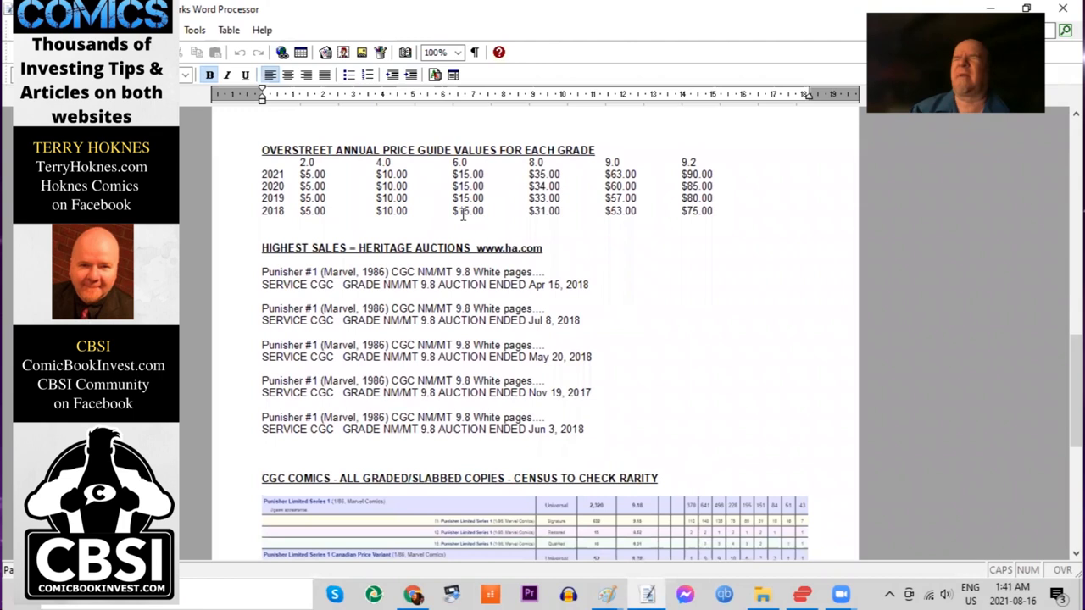
scroll("down", 3)
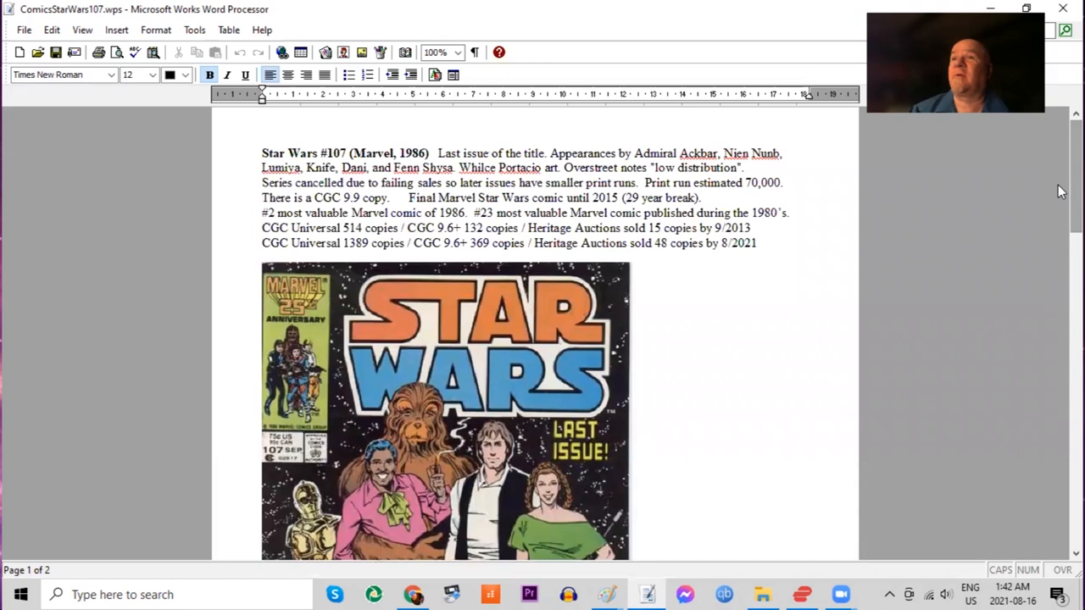
- Scroll Star Wars #107 through its notes down to the Last Issue cover
scroll("down", 3)
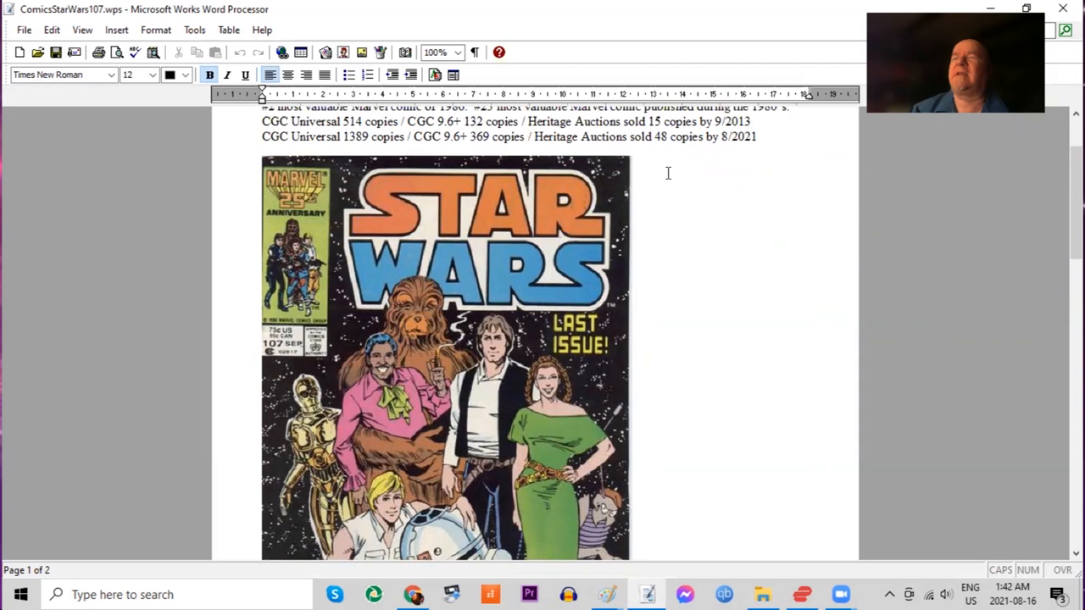
scroll("down", 3)
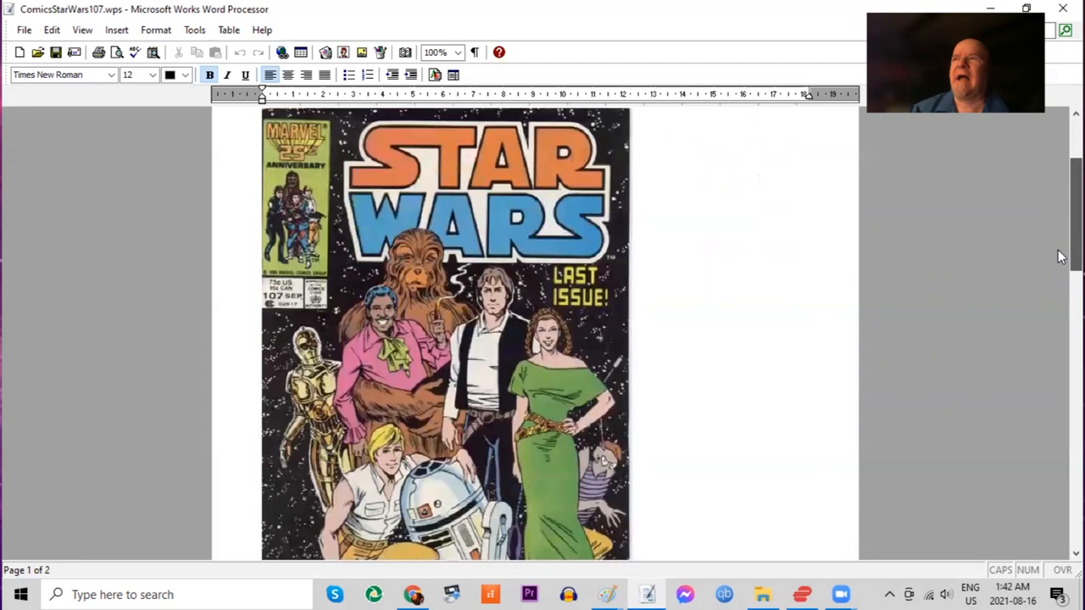
scroll("down", 3)
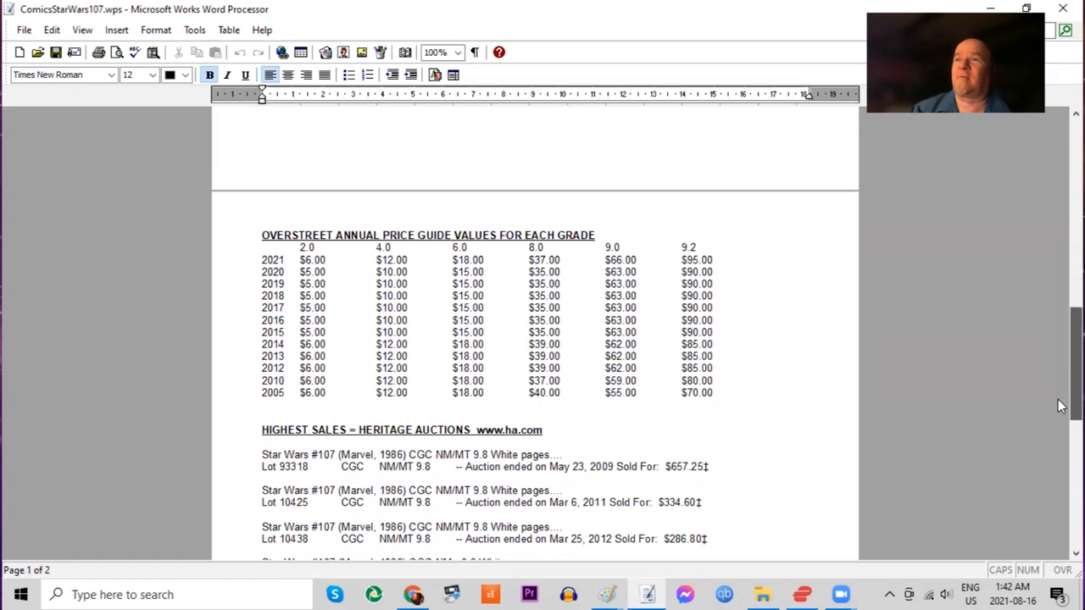
scroll("down", 3)
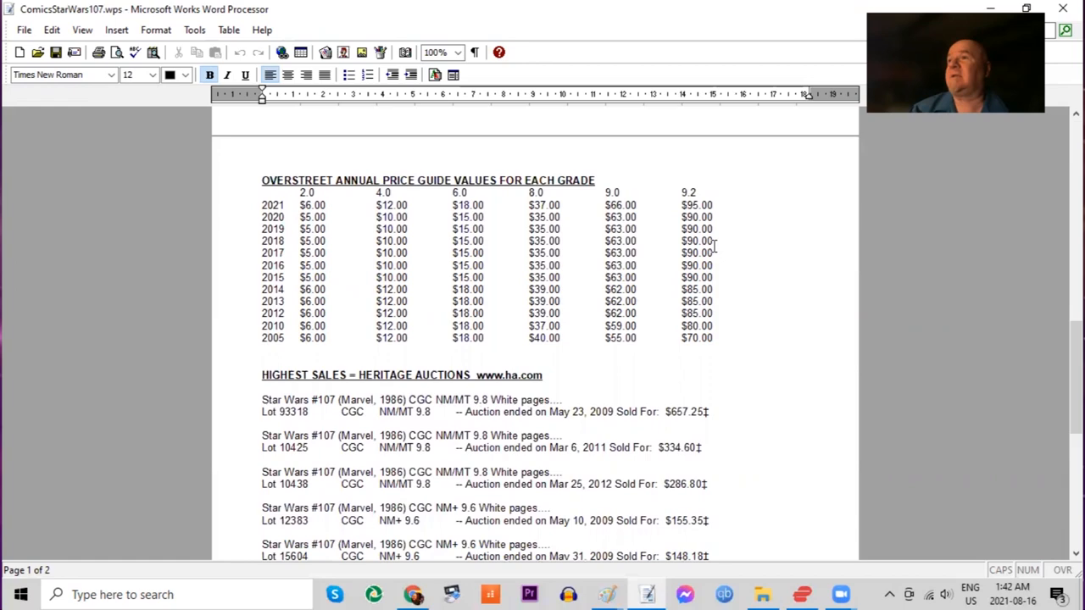
scroll("down", 3)
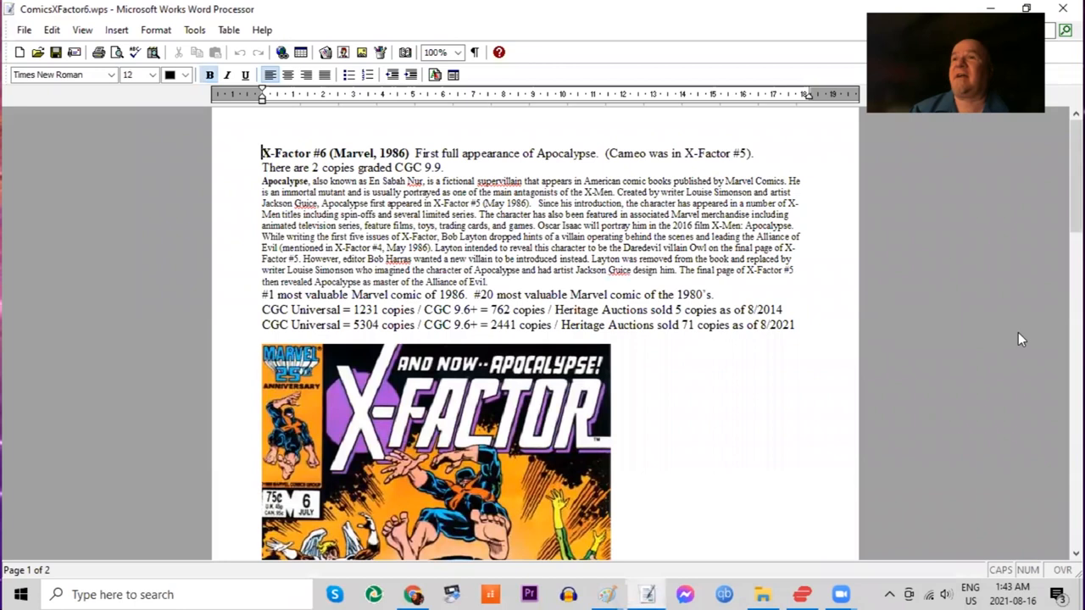
- Scroll the X-Factor #6 Apocalypse write-up down to its cover image
scroll("down", 3)
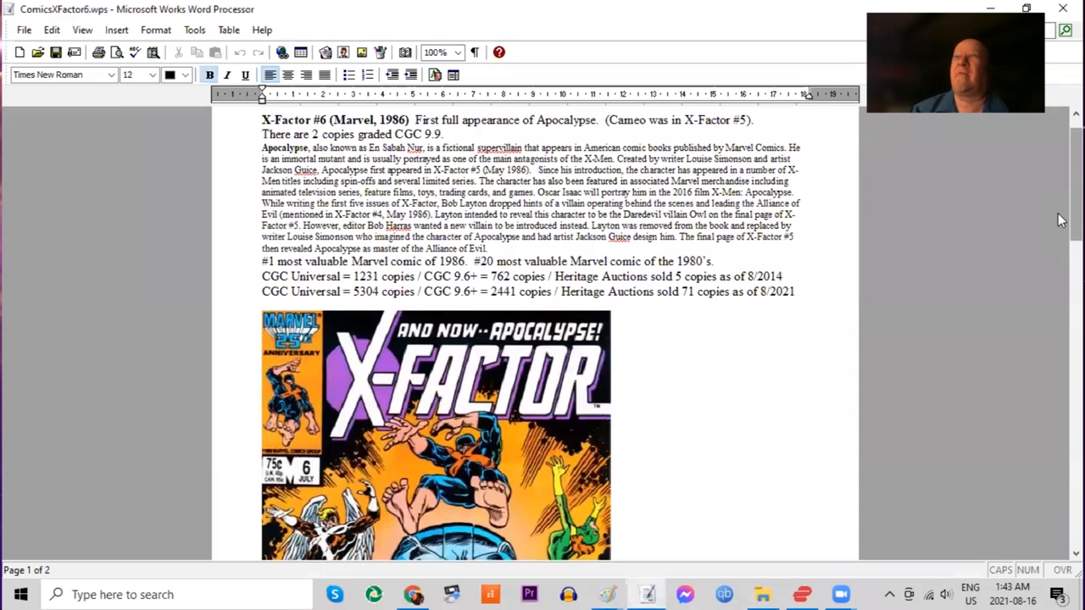
scroll("down", 3)
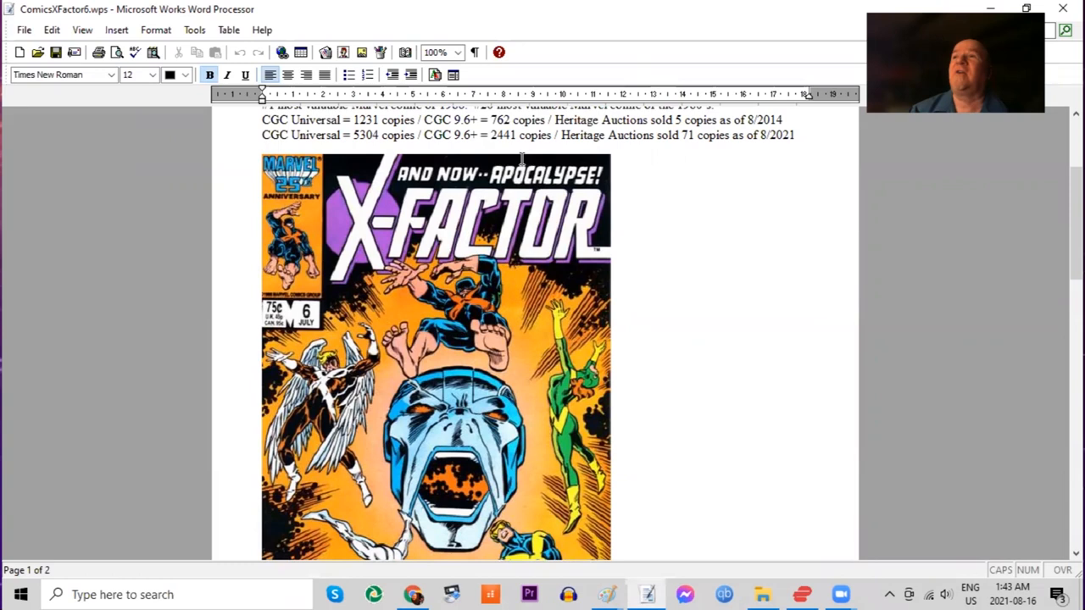
scroll("down", 3)
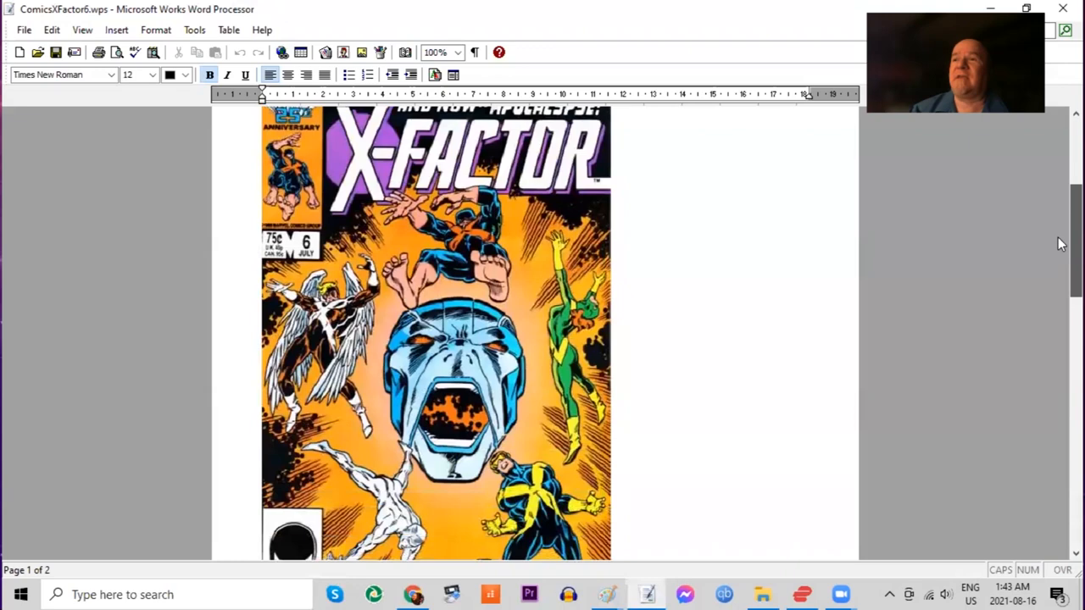
scroll("down", 3)
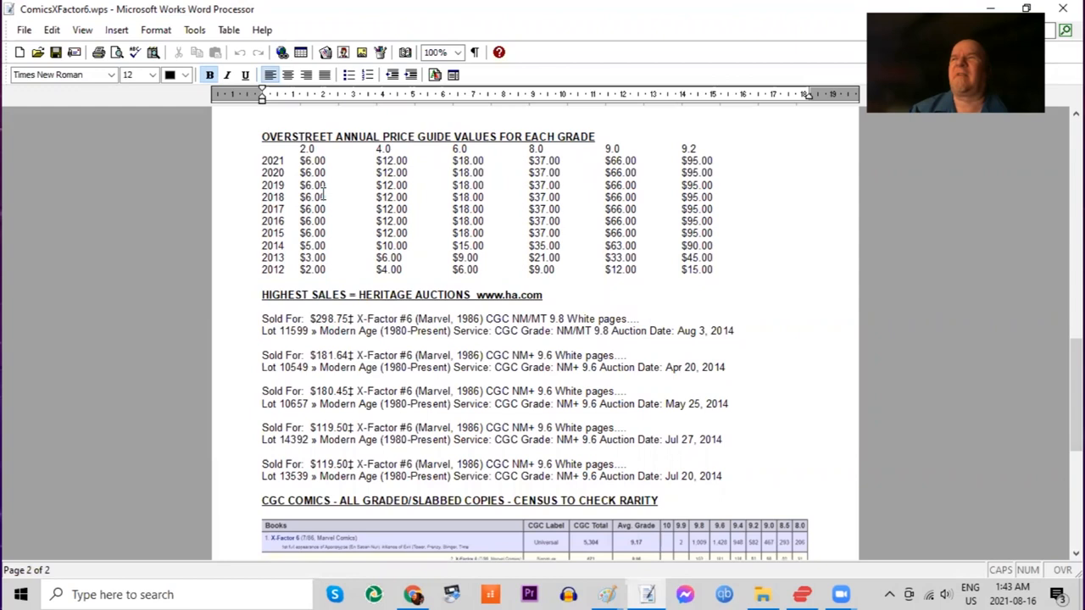
scroll("down", 3)
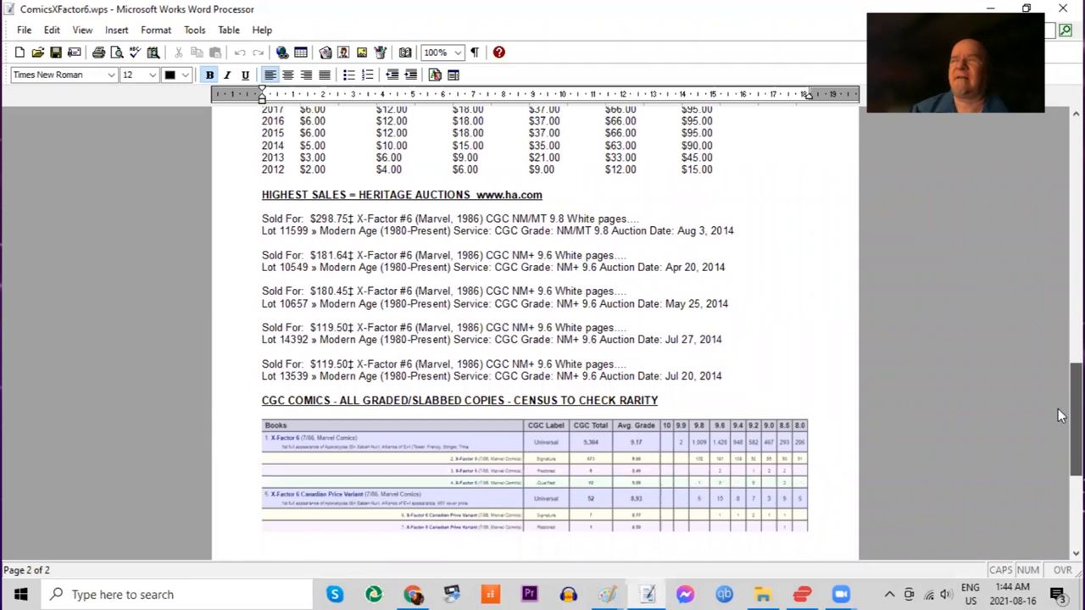
scroll("down", 3)
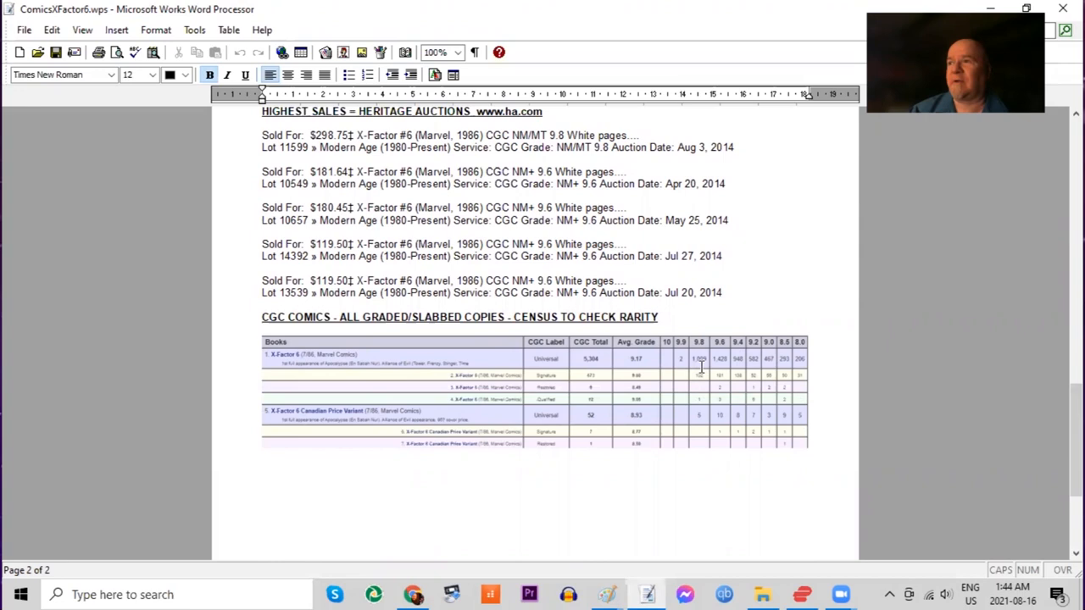